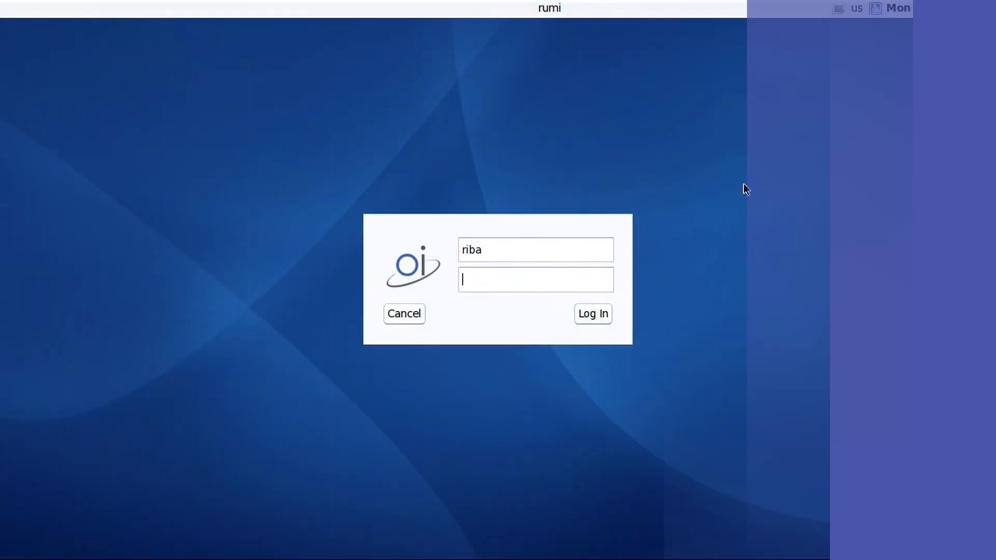
Enter the account password and log in to the OpenIndiana MATE desktop.
type("••")
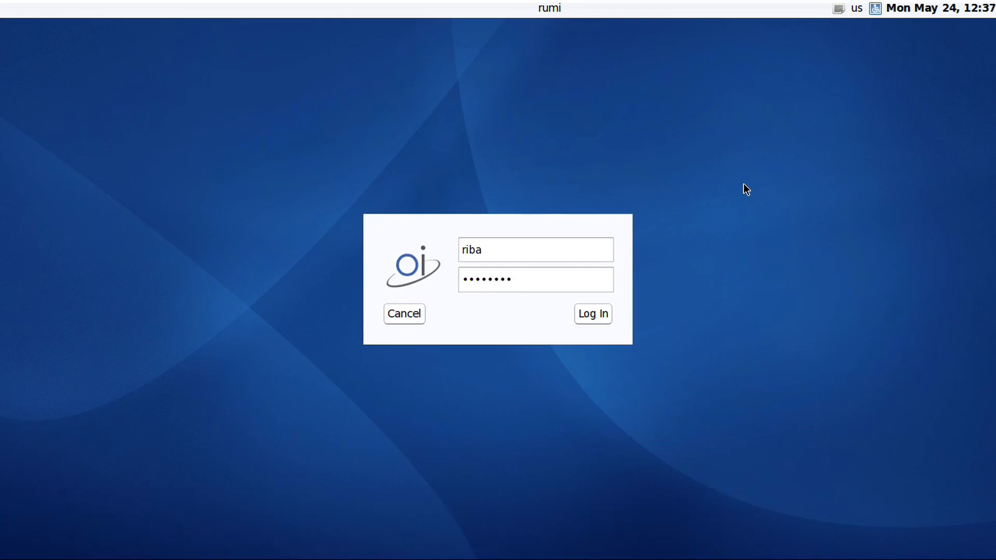
left_click(591, 313)
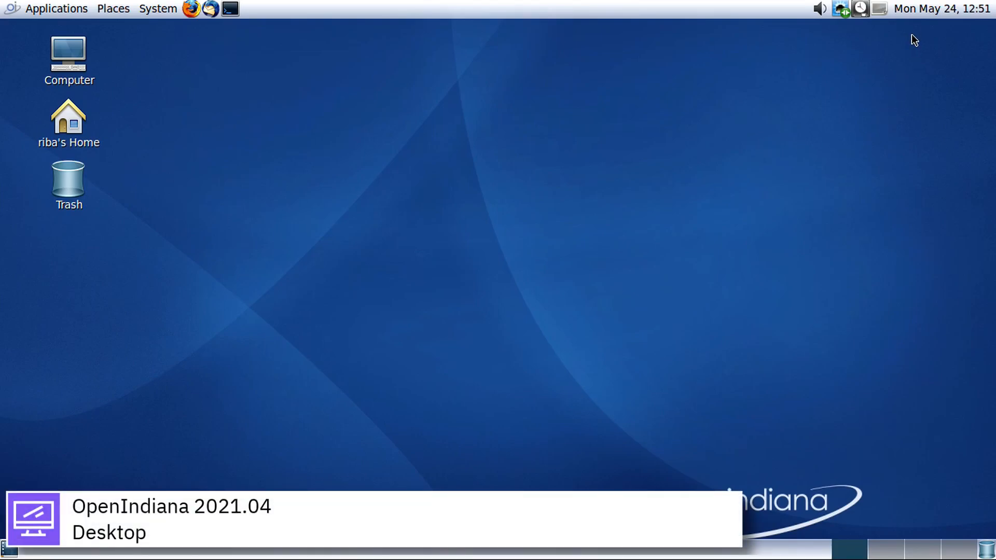
left_click(941, 9)
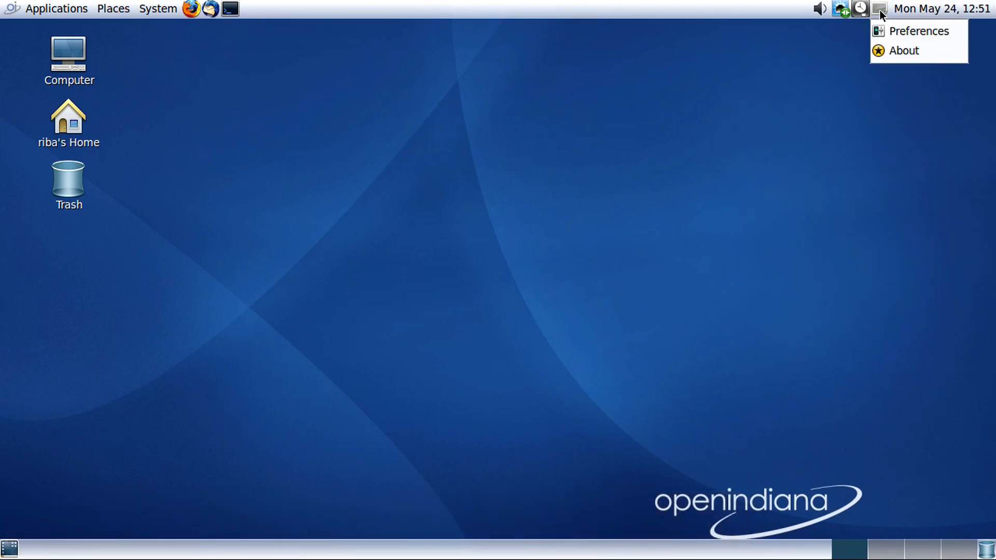
left_click(820, 8)
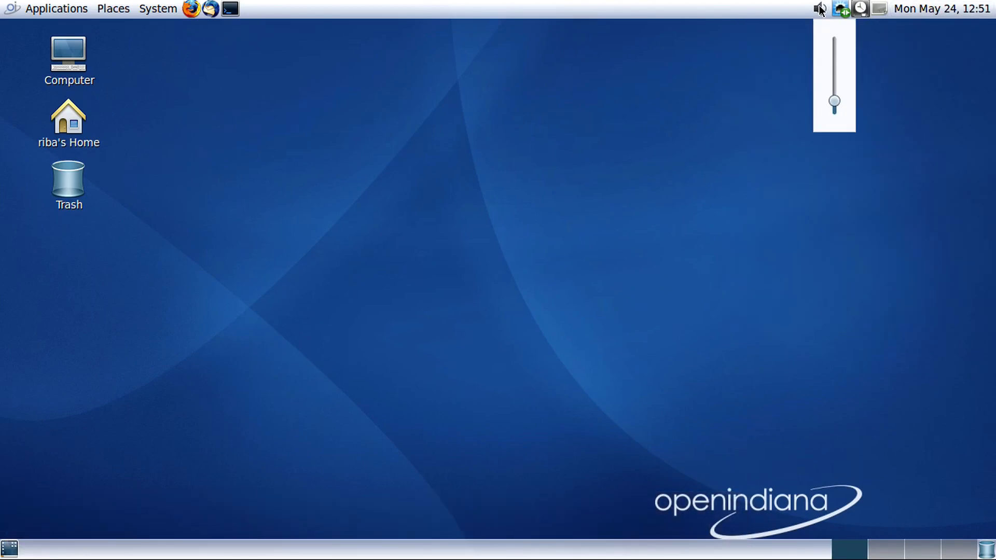
left_click_drag(834, 102, 834, 50)
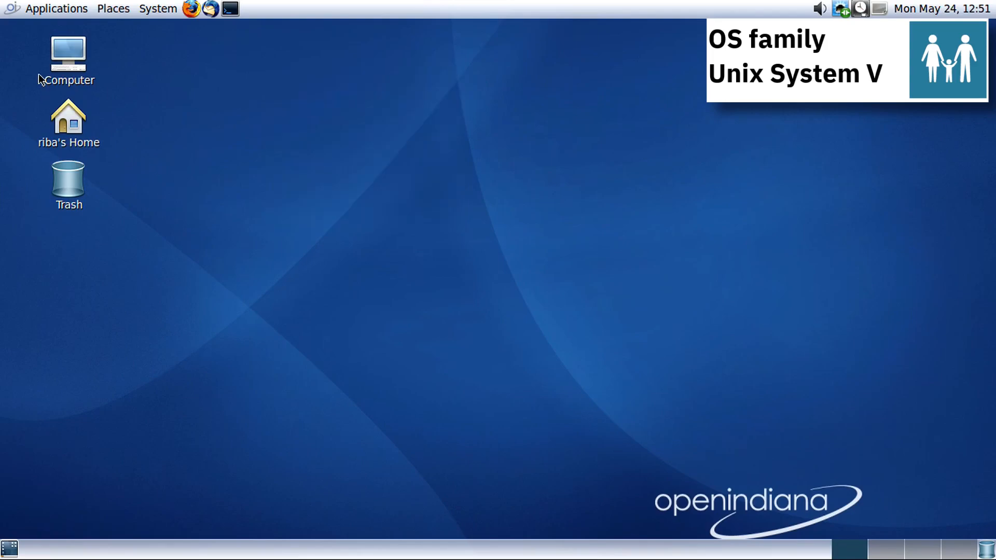
left_click(113, 8)
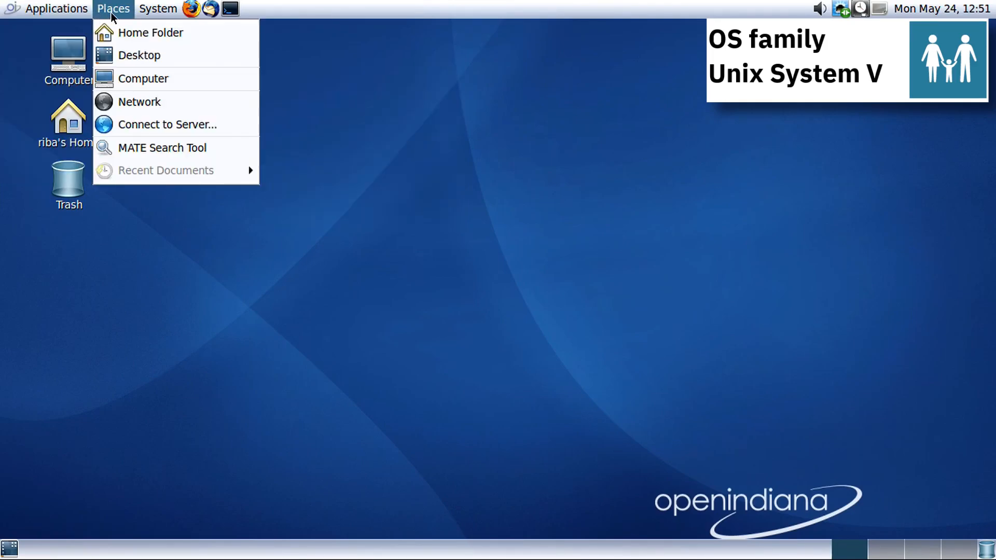
left_click(157, 9)
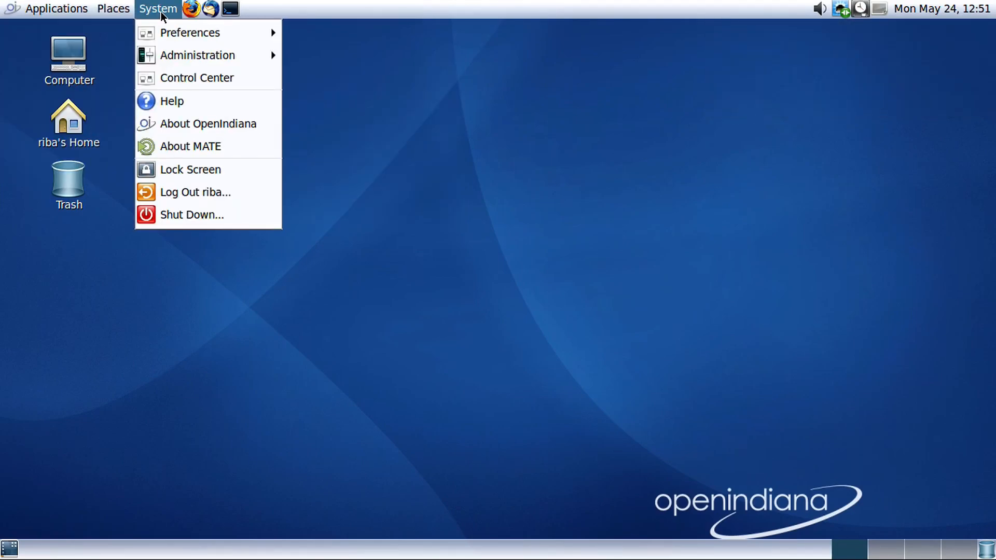
mouse_move(198, 56)
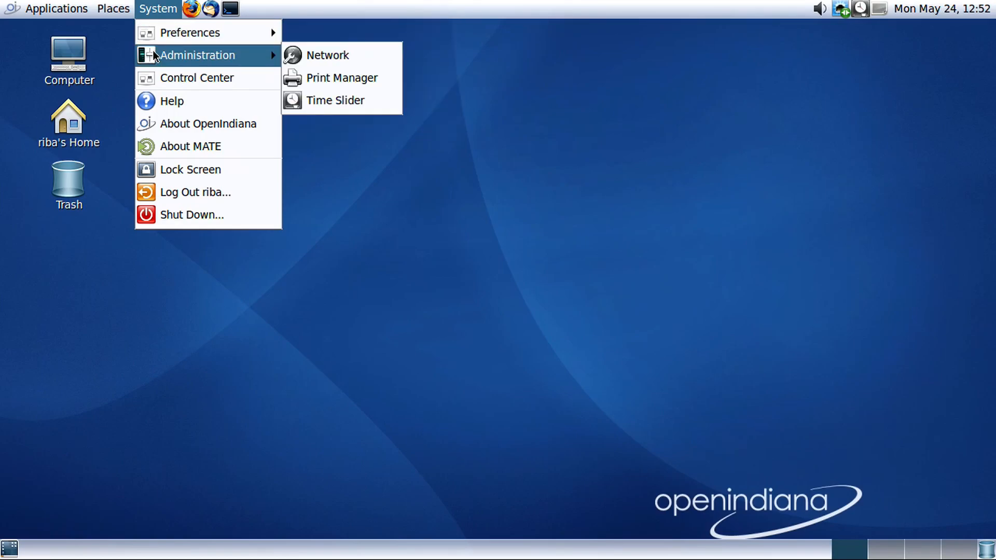
left_click(193, 214)
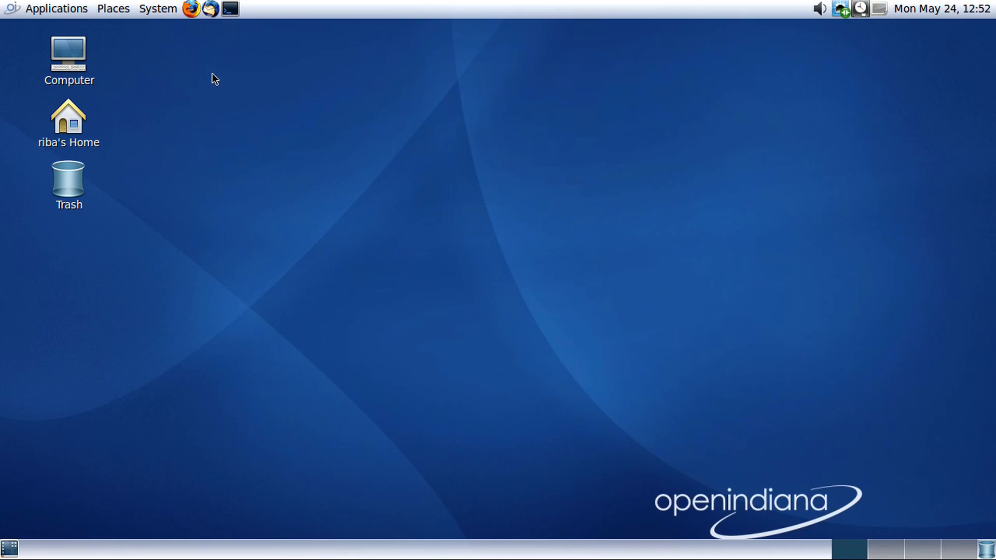
Open riba's Home in Caja, hide search, and try the Tree side pane before returning to Places.
left_click(230, 8)
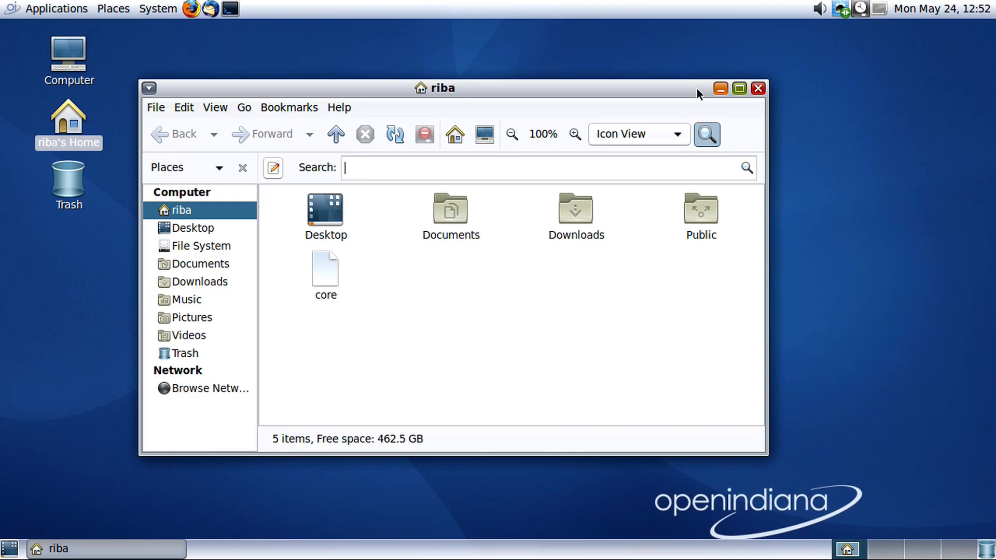
left_click(637, 134)
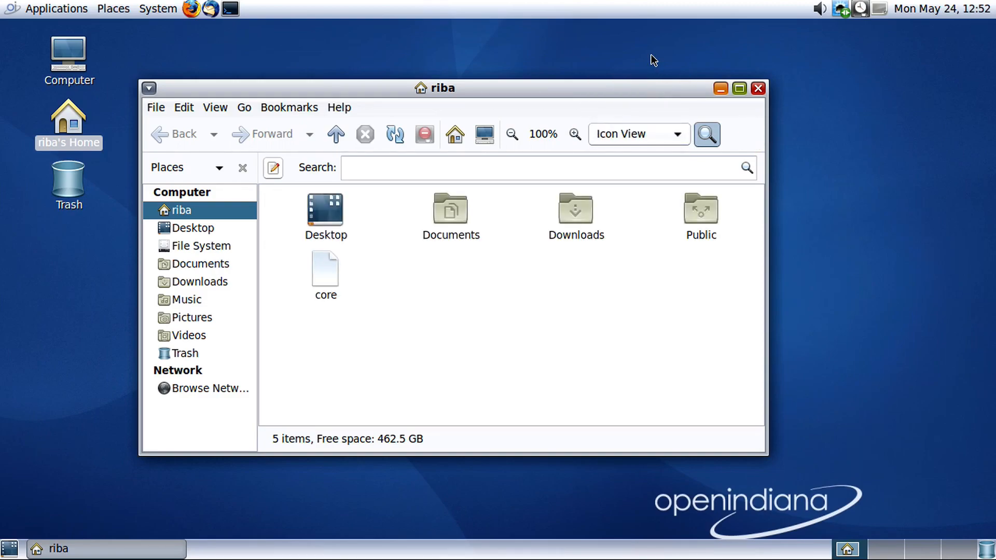
left_click(512, 134)
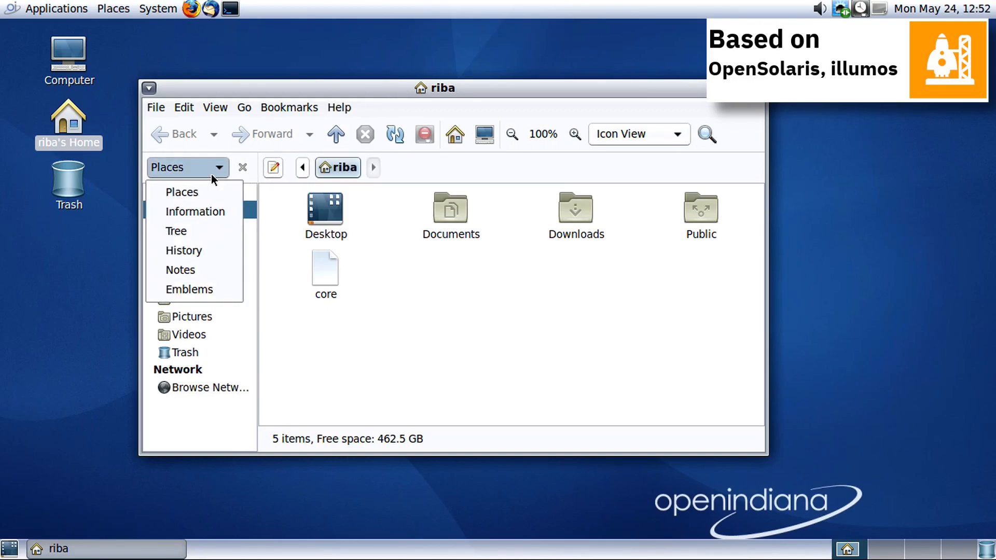
left_click(176, 230)
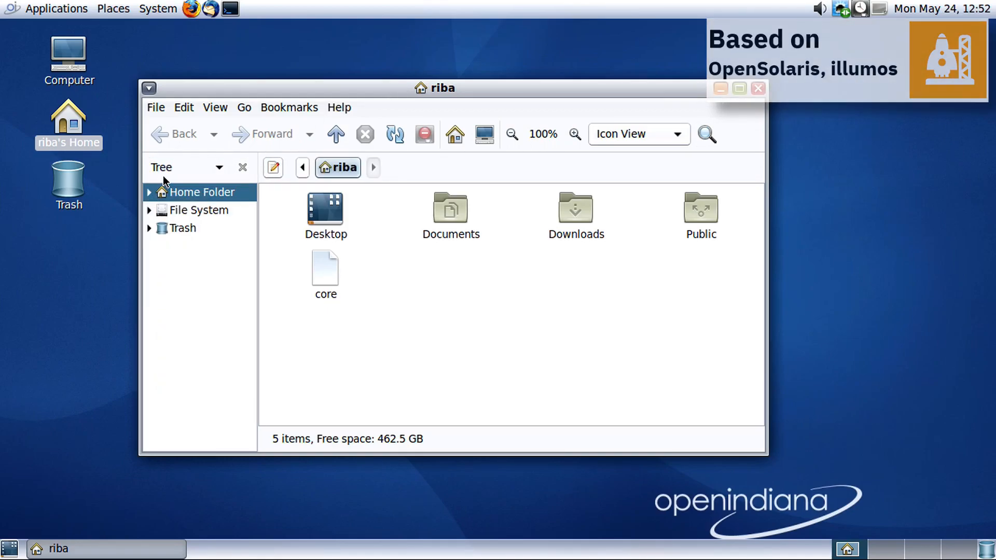
left_click(218, 167)
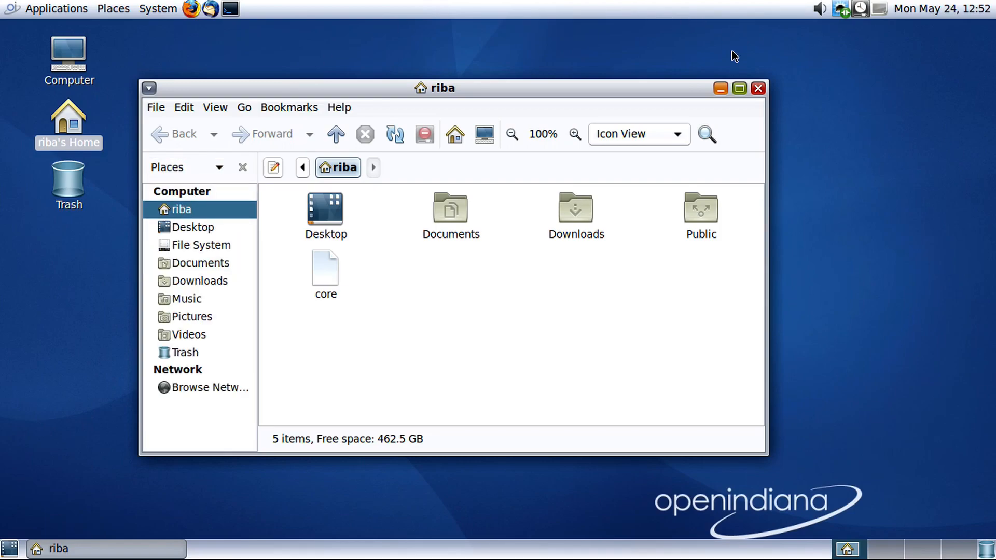
mouse_move(951, 23)
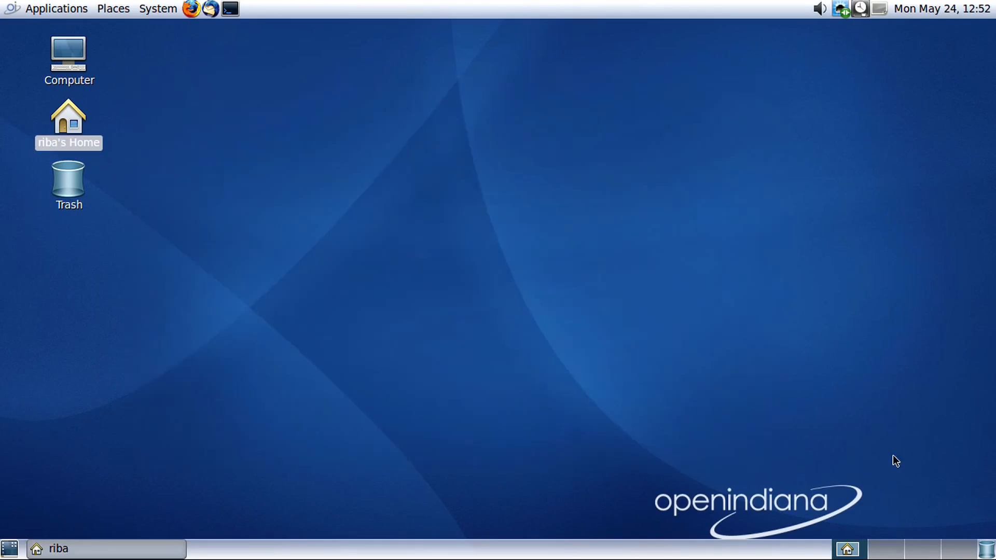
Open Control Center and scroll through its administration, hardware, look-and-feel and personal groups.
double_click(68, 117)
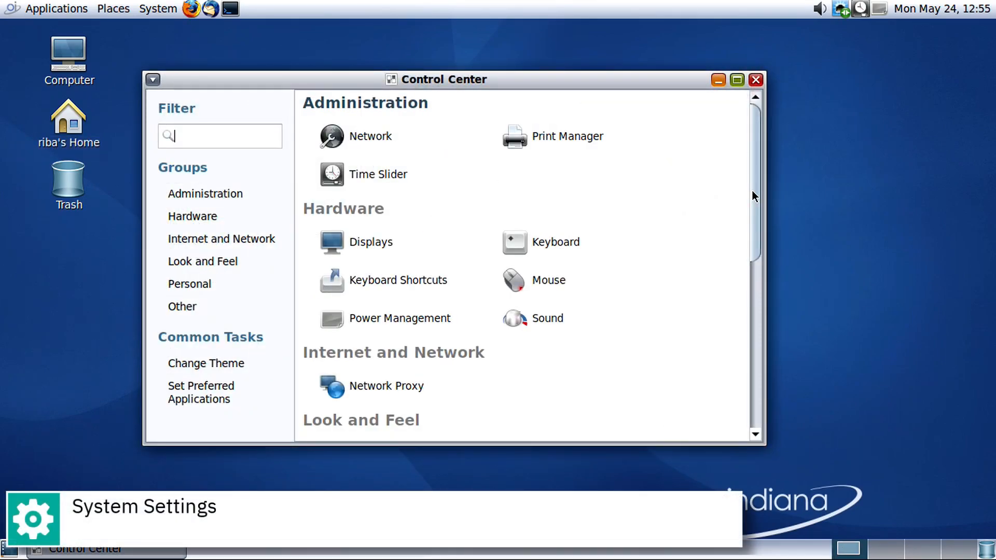
scroll("down", 3)
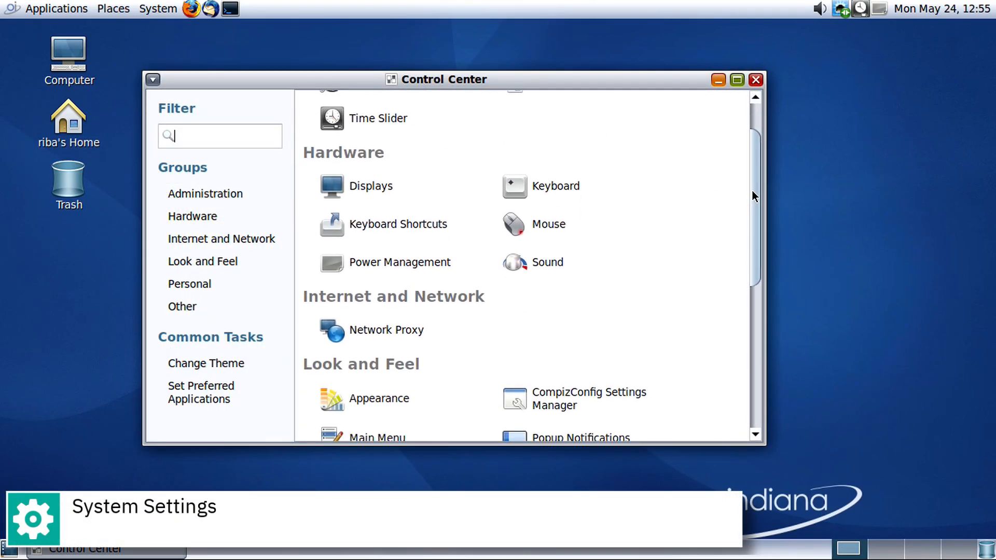
scroll("down", 3)
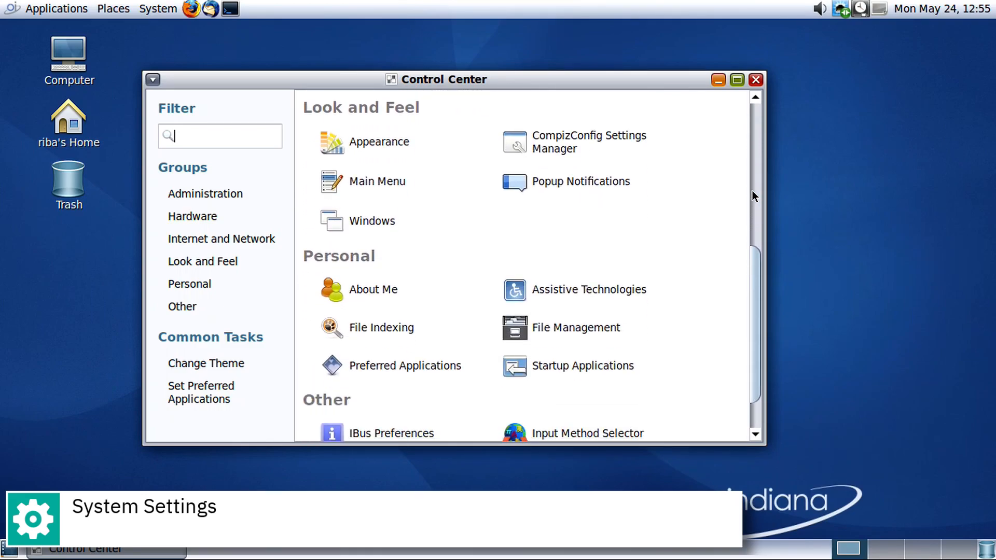
scroll("down", 3)
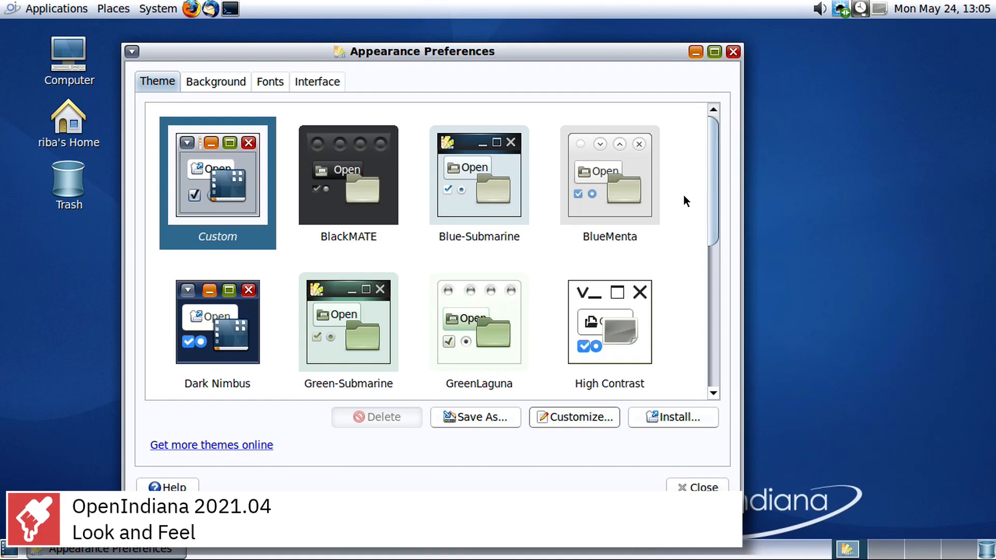
Scroll to the end of the theme list and open Customize Theme.
scroll("down", 3)
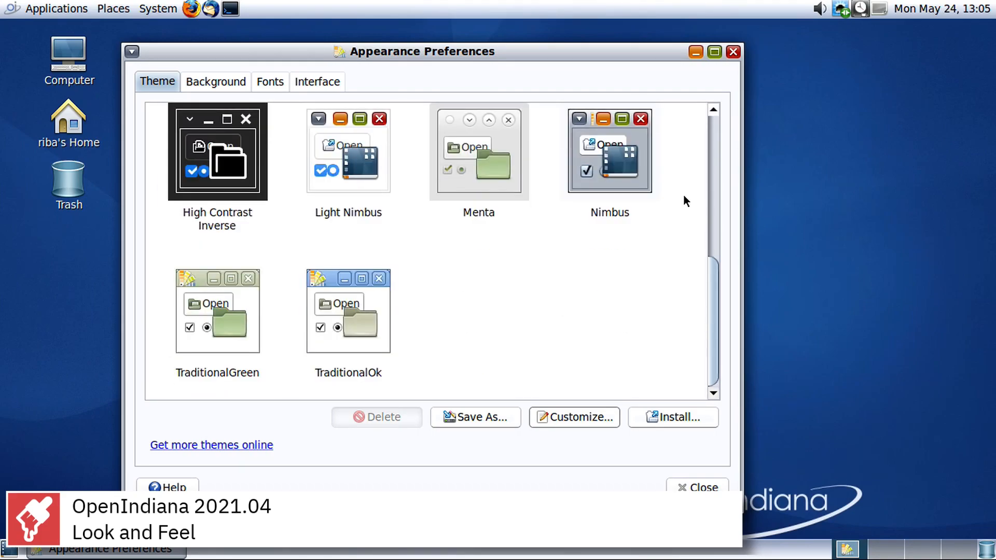
left_click(572, 417)
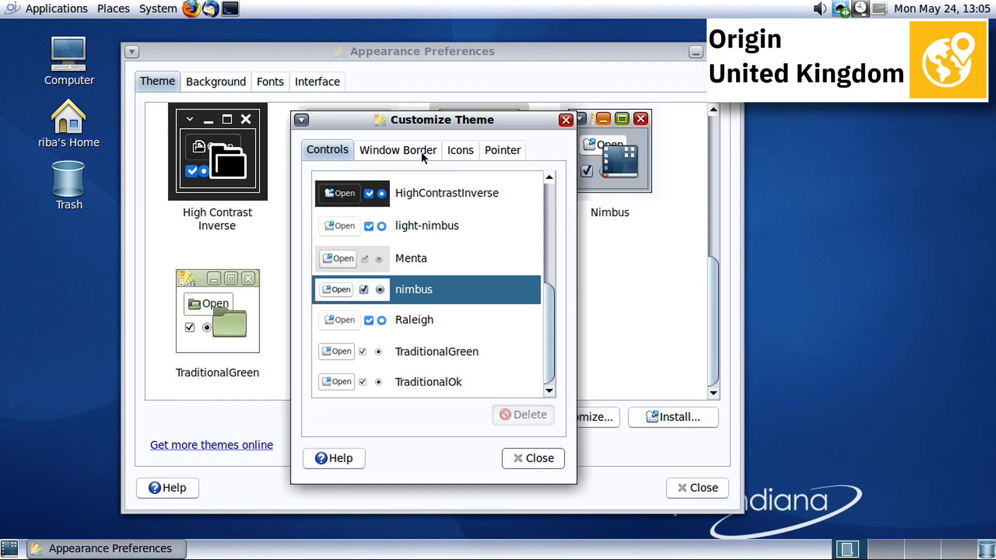
Browse the window border and icon set options in Customize Theme, then close it.
left_click(396, 150)
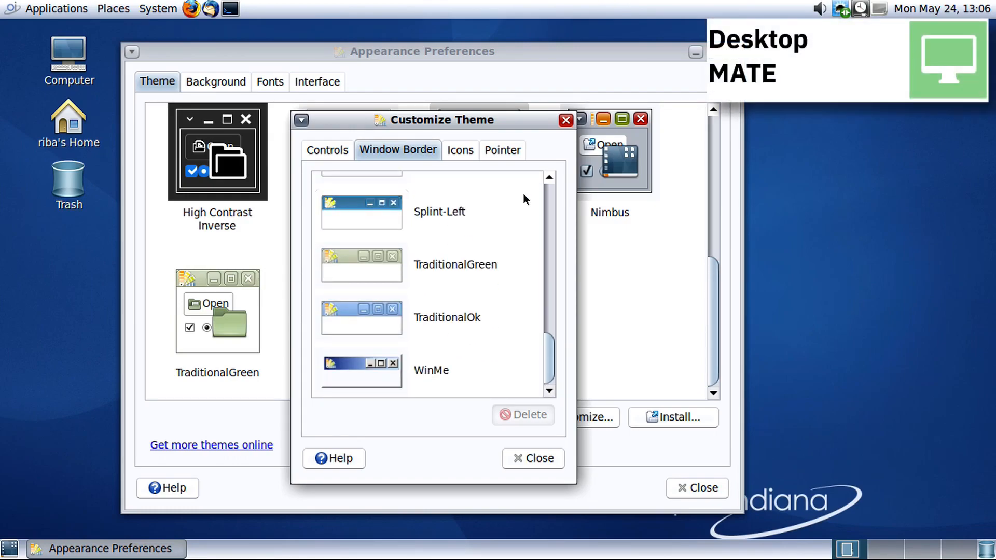
left_click(459, 150)
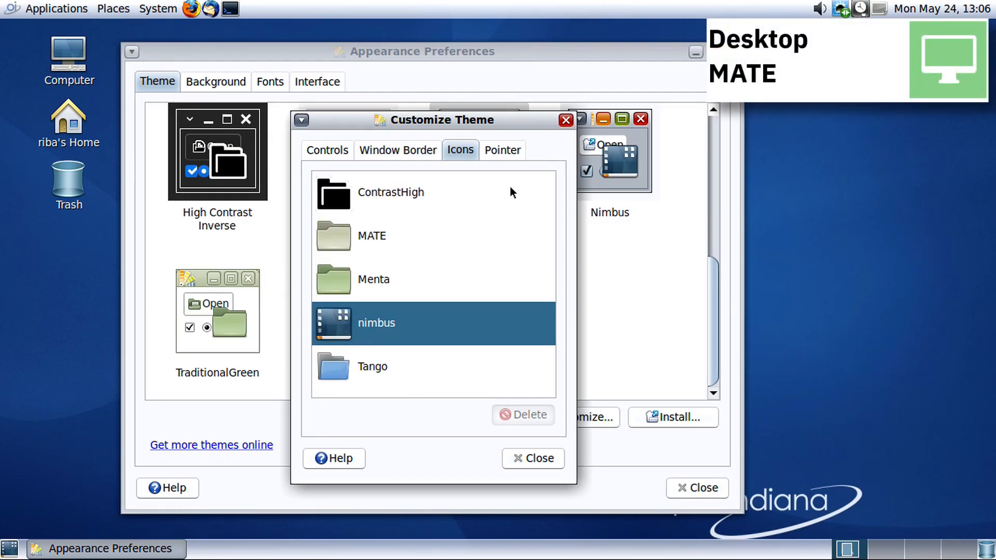
left_click(501, 150)
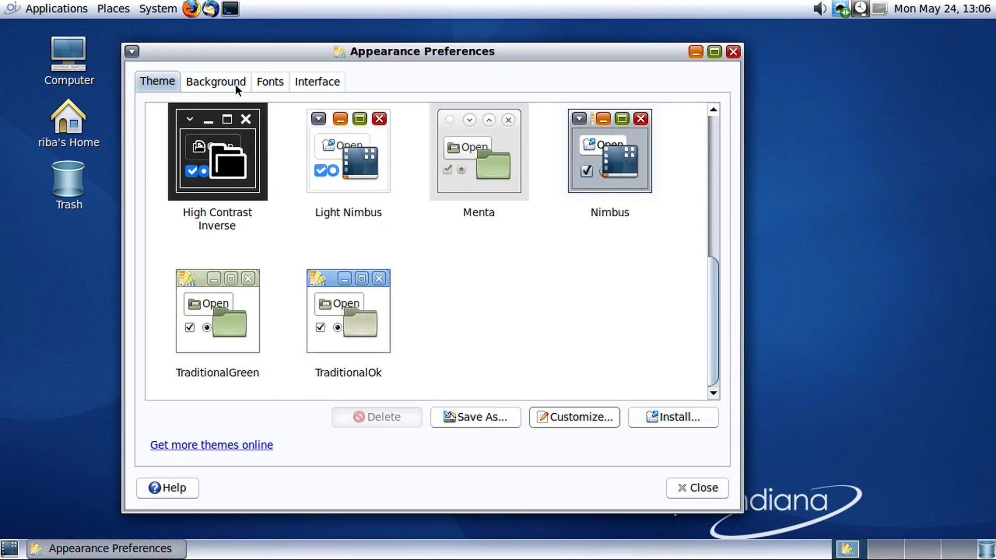
Look over the Background wallpapers and Fonts settings, then close Appearance Preferences.
left_click(215, 82)
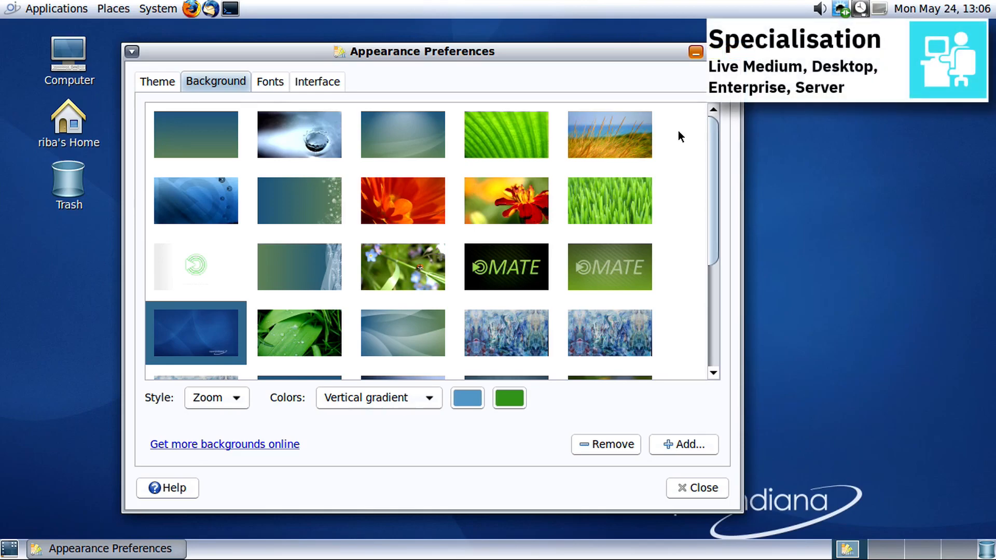
scroll("down", 3)
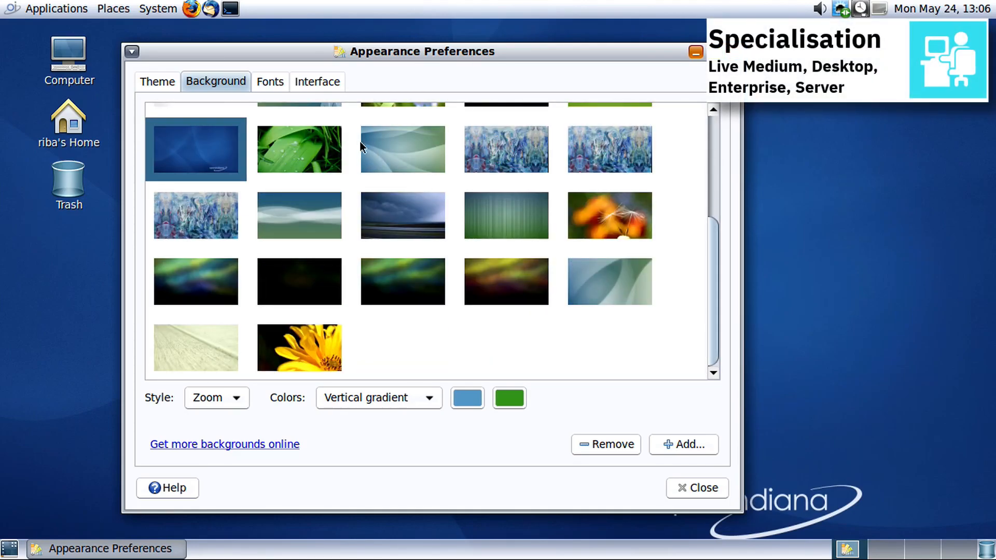
left_click(269, 81)
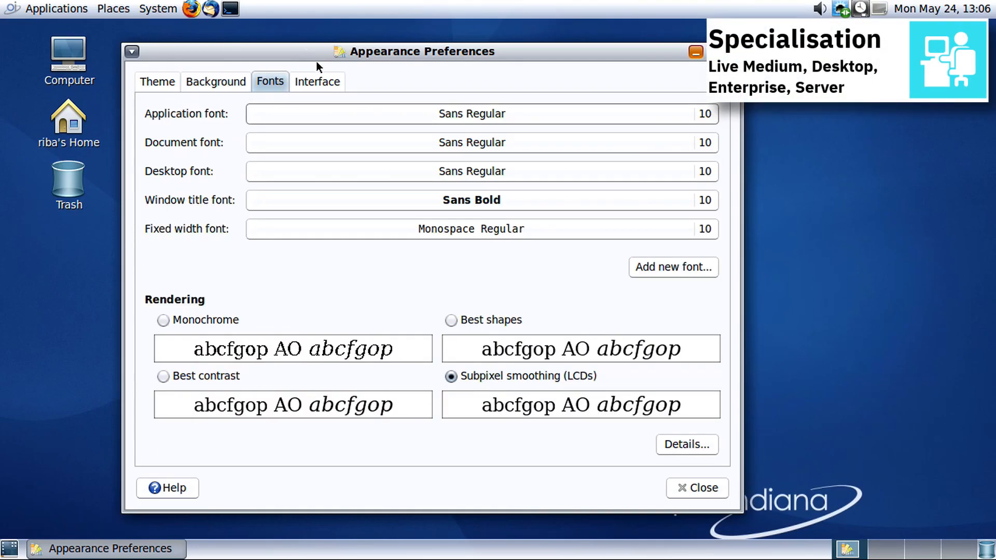
left_click(316, 81)
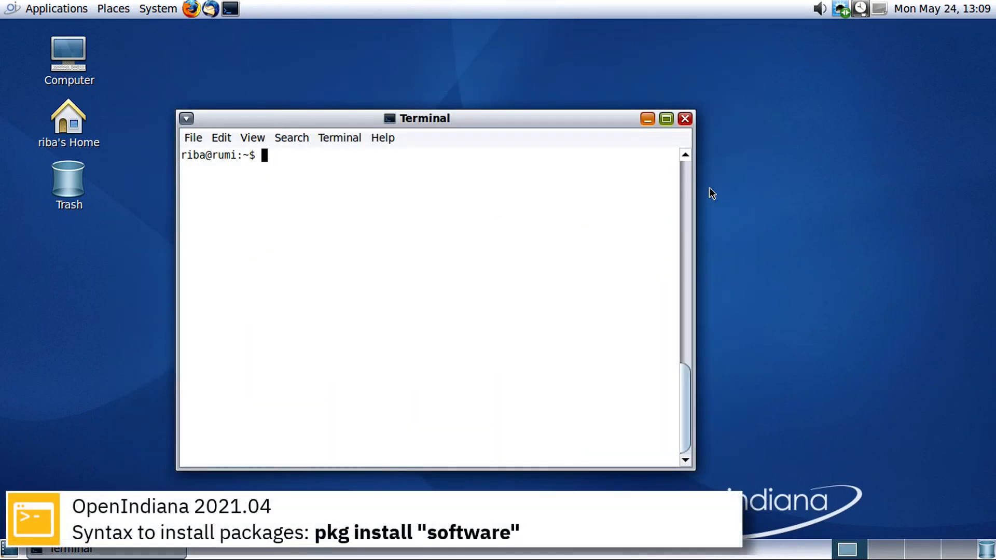
Run 'sudo pkg install lynx' in the terminal.
type("sudo")
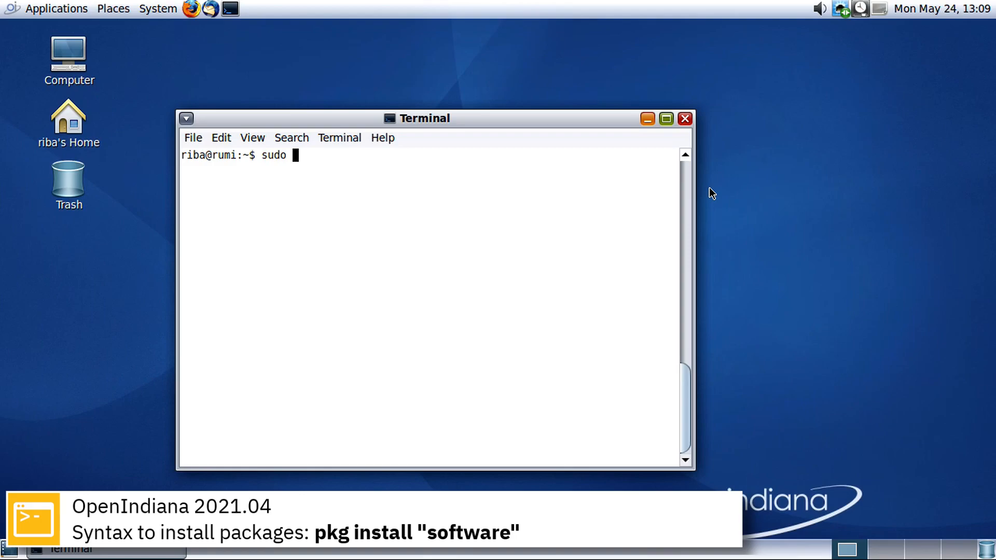
type("pkg insta")
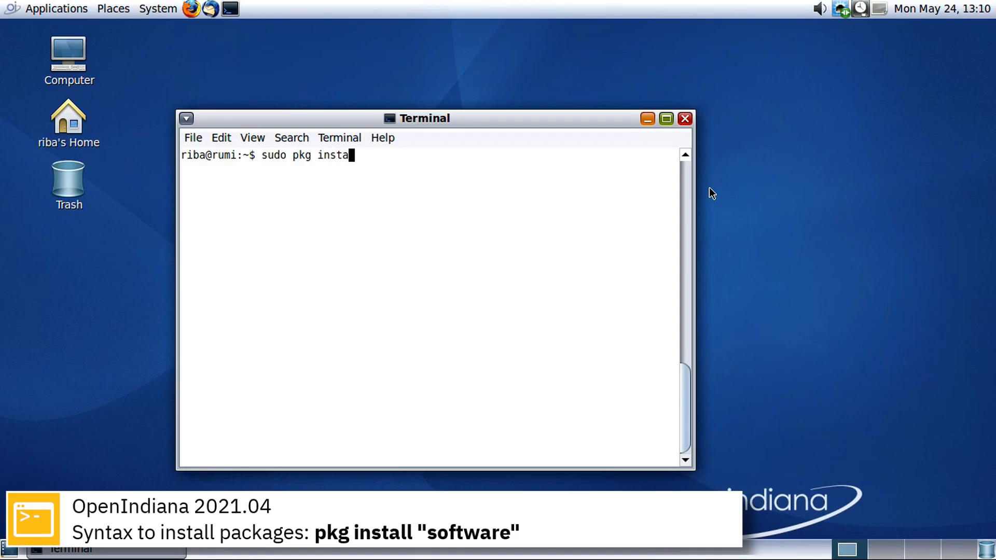
type("ll lyn")
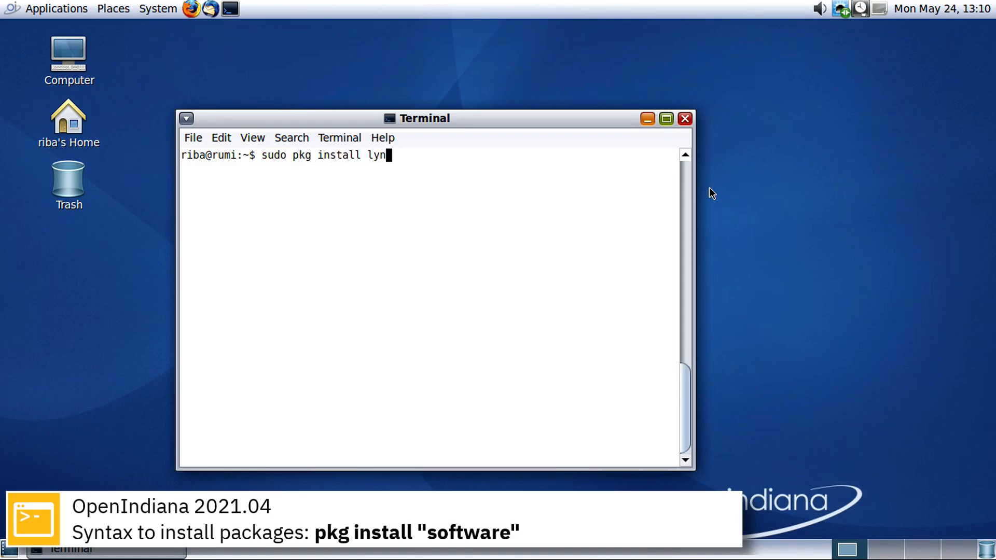
type("x")
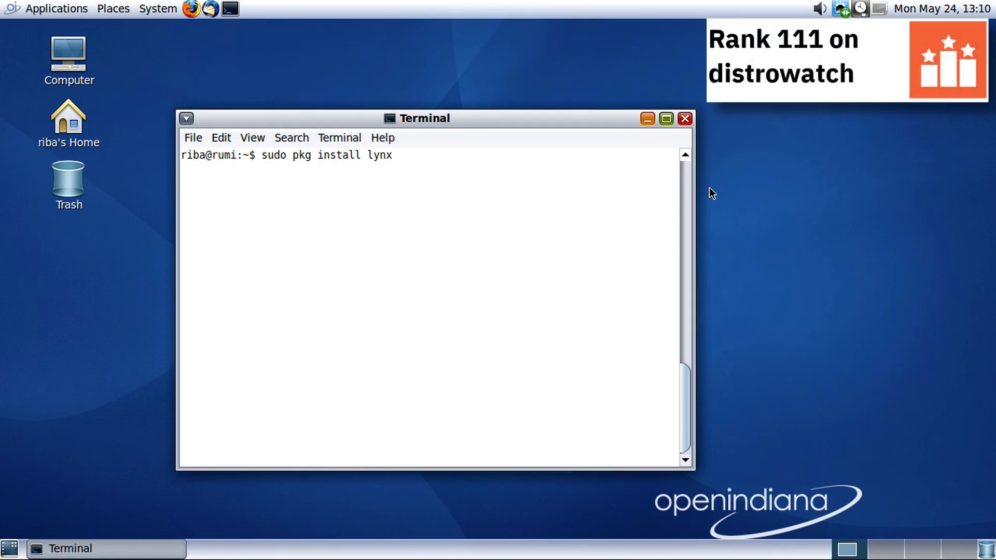
key("Return")
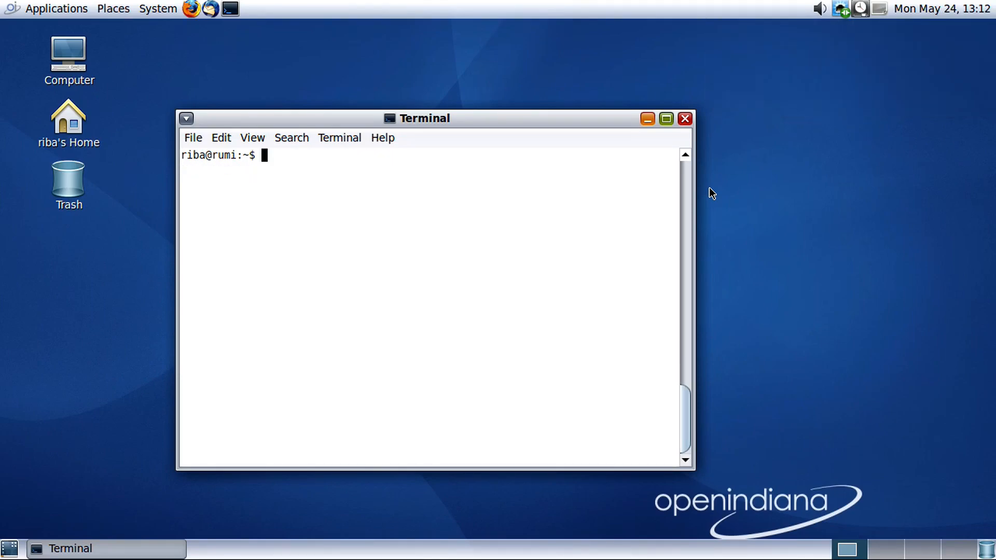
Run uname to show the i86pc i386 system details, then close the terminal.
type("uname -")
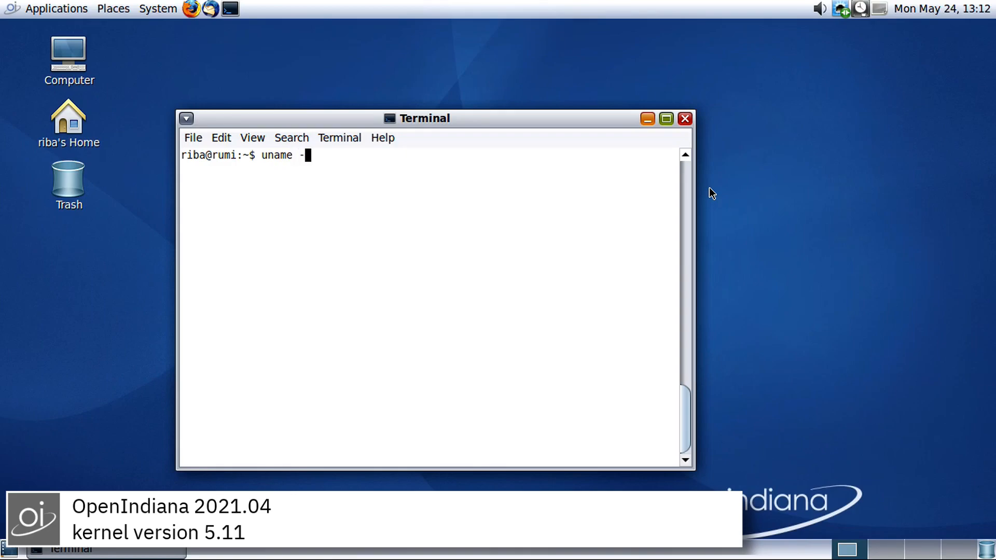
key("Return")
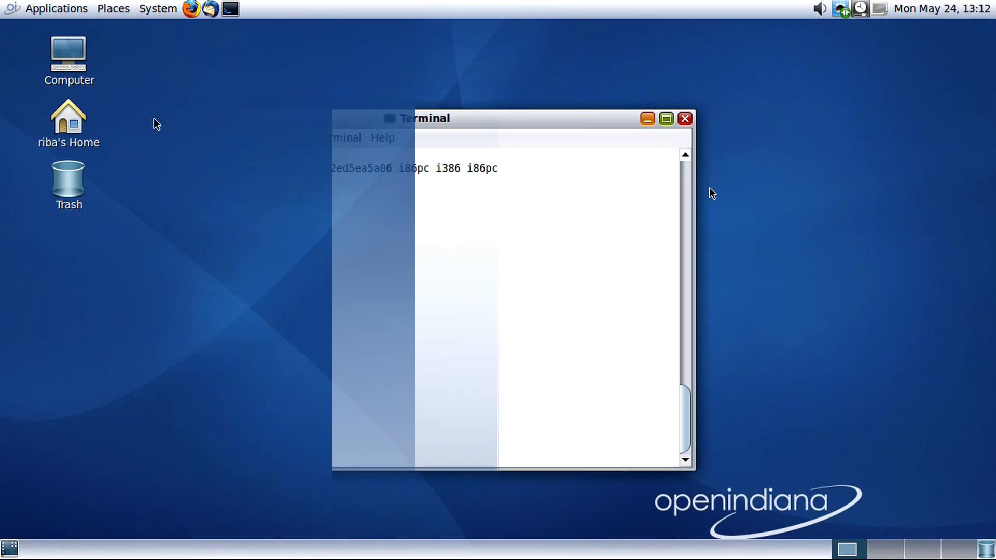
left_click(685, 118)
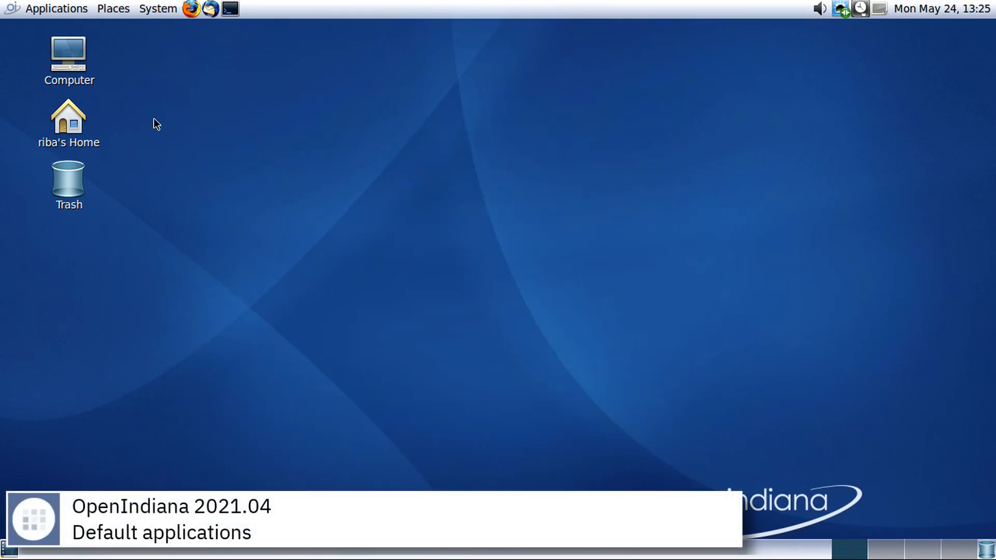
left_click(56, 9)
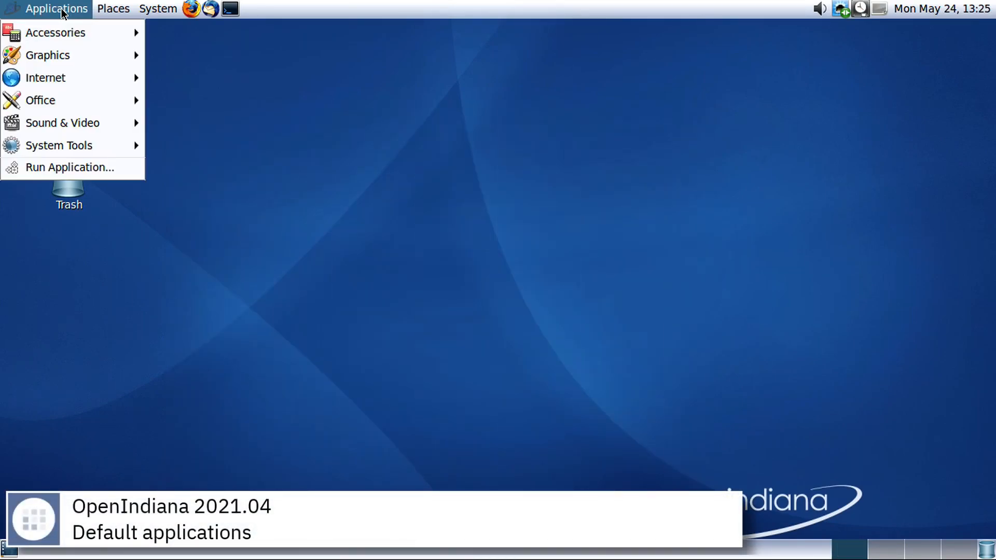
mouse_move(56, 32)
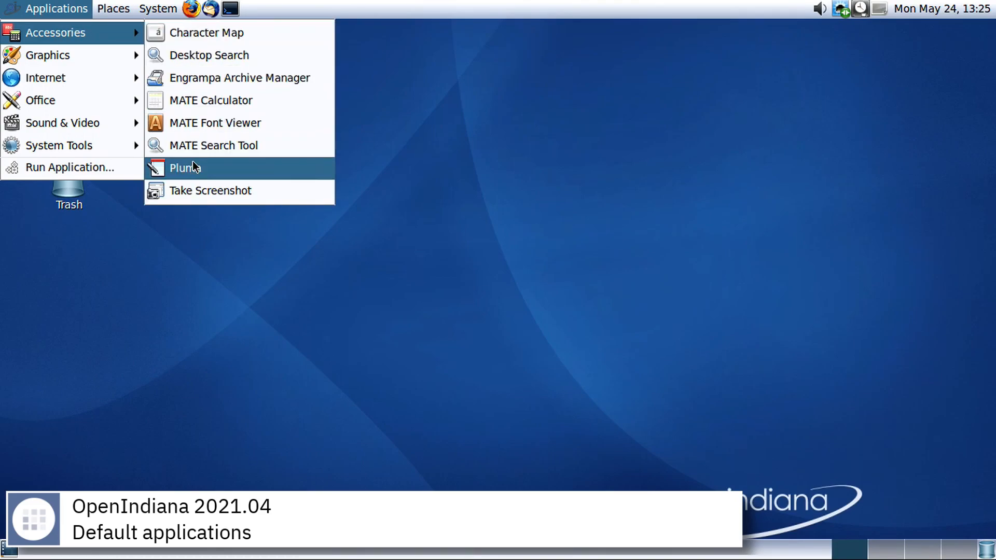
left_click(184, 168)
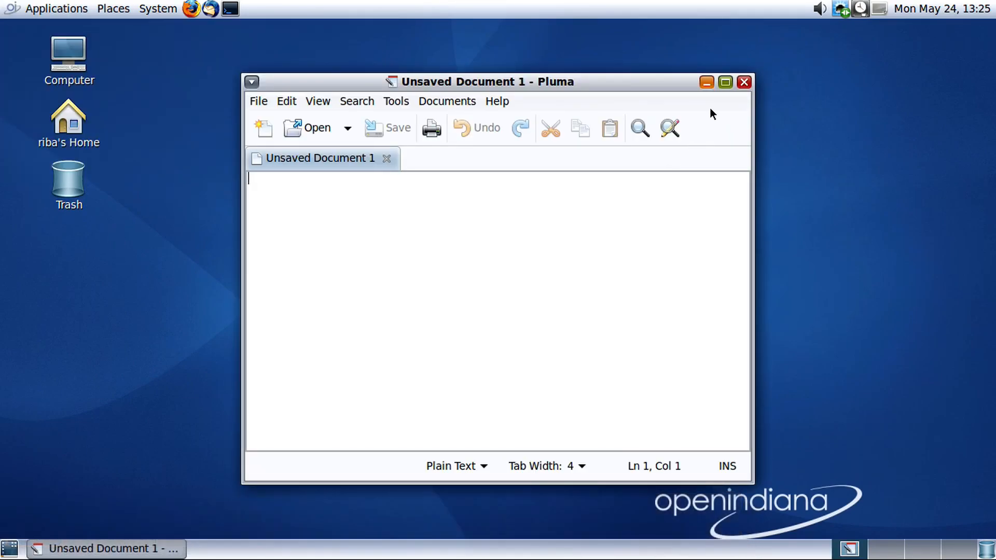
left_click(56, 8)
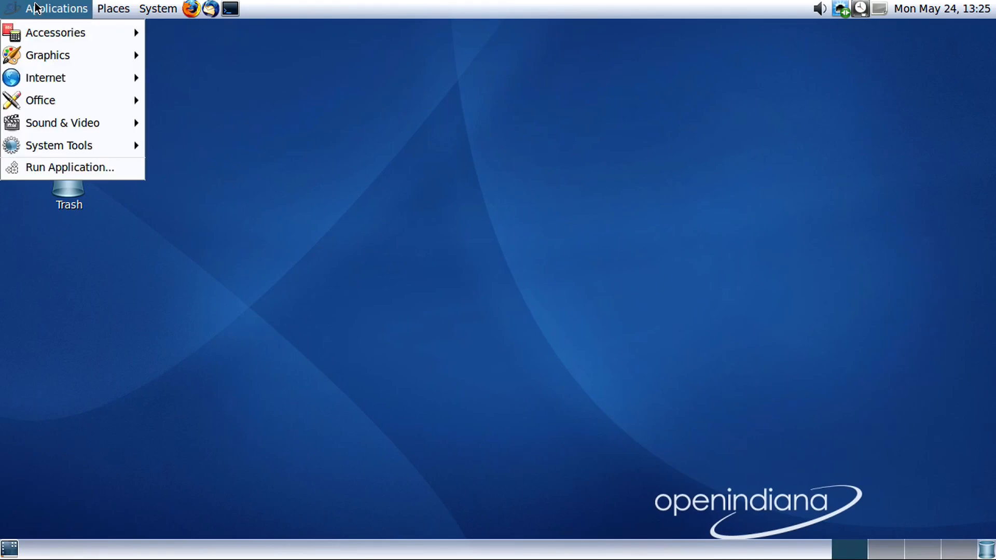
mouse_move(48, 56)
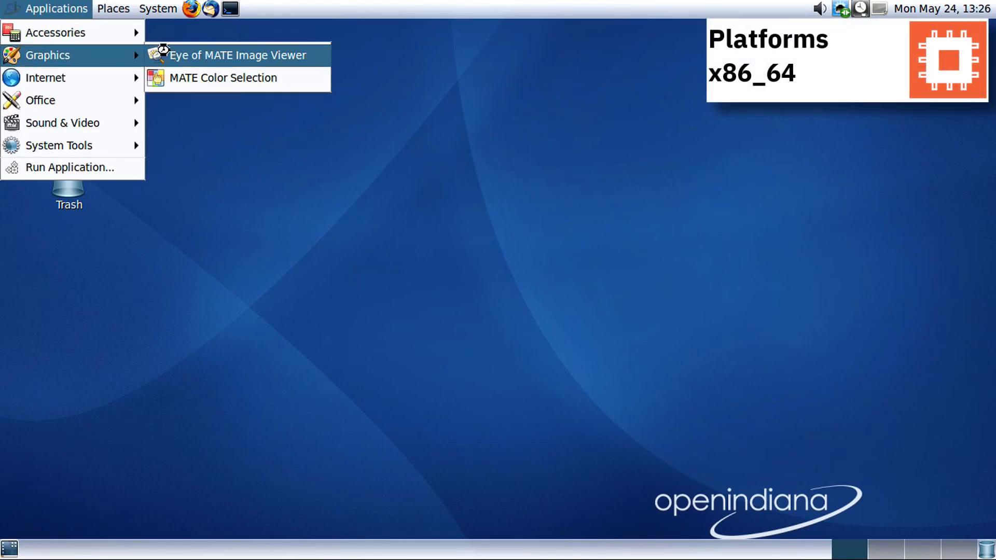
left_click(236, 55)
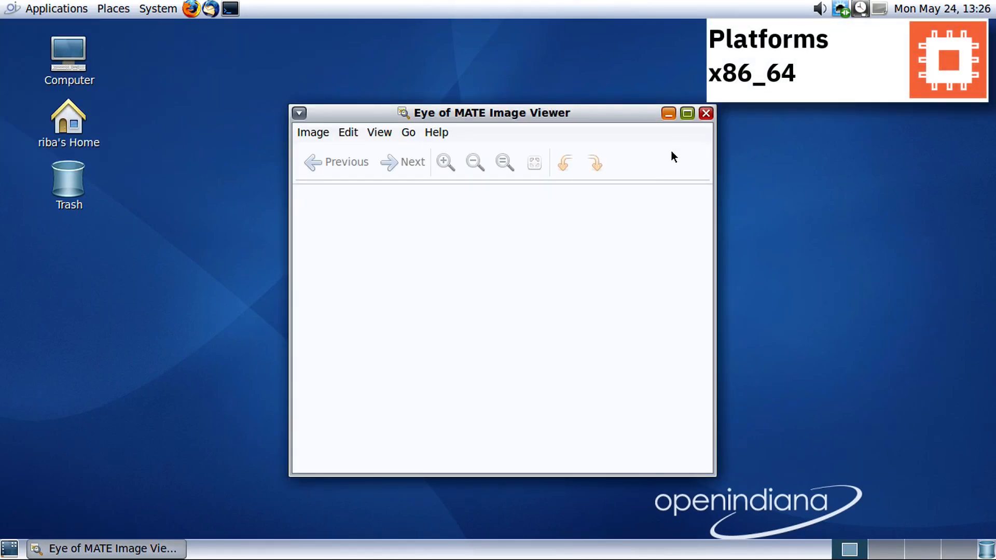
left_click(56, 8)
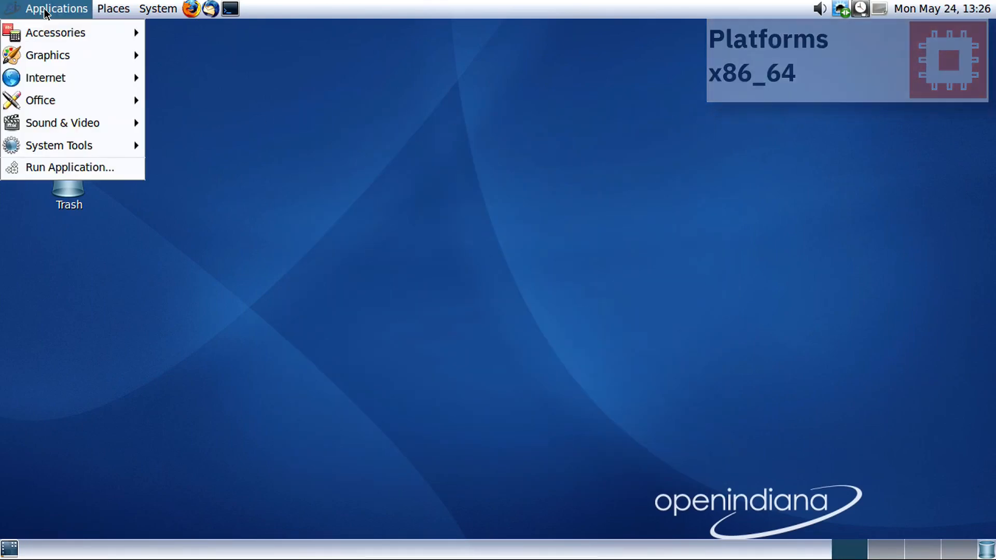
mouse_move(45, 78)
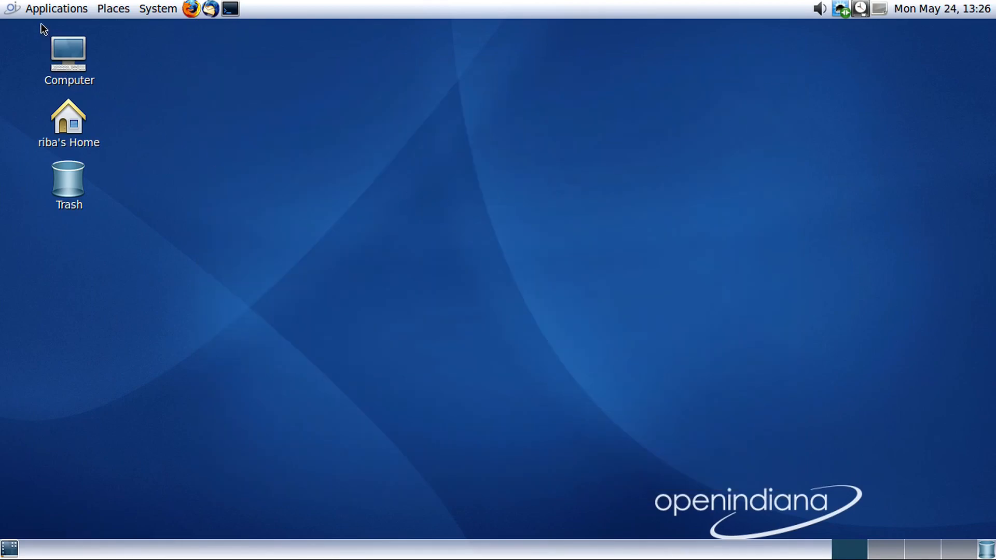
left_click(56, 8)
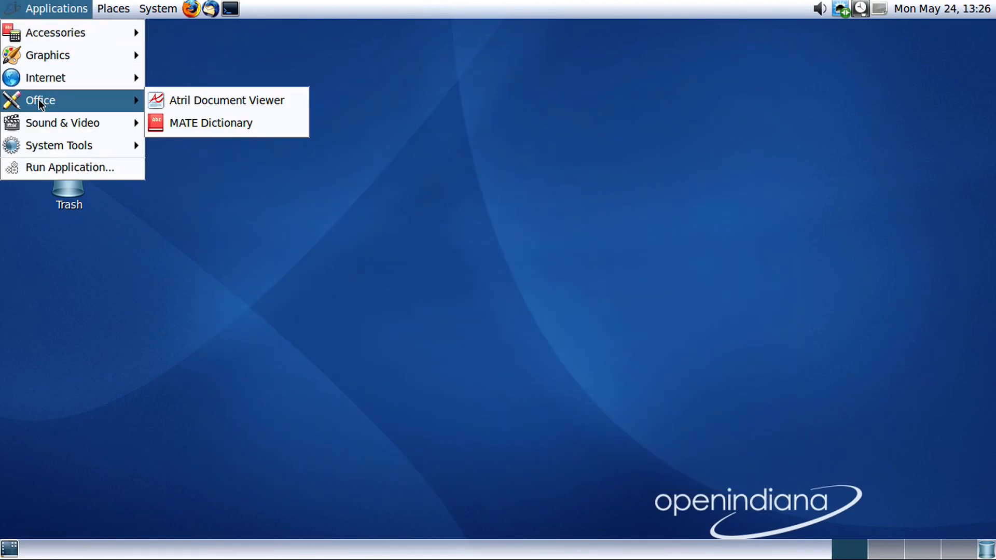
left_click(226, 99)
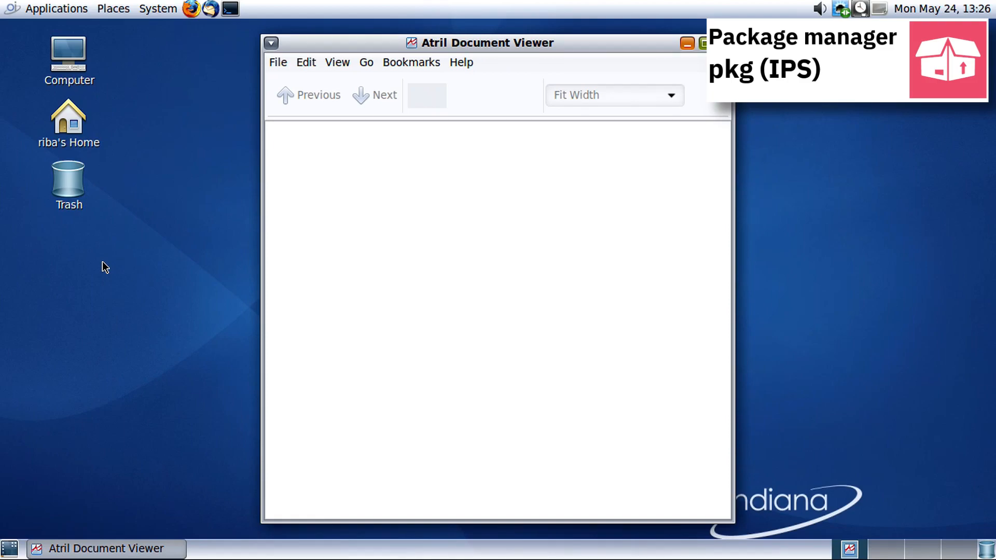
left_click(701, 42)
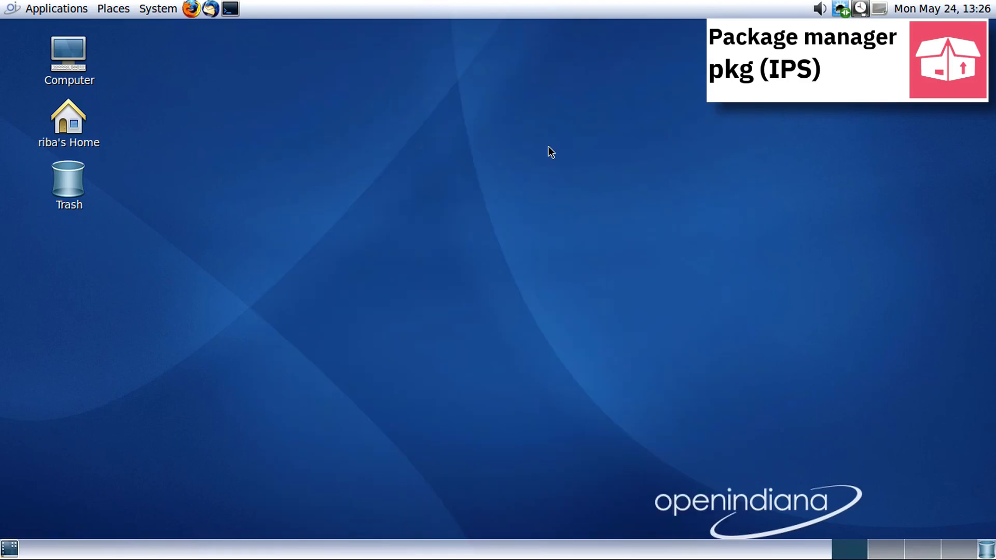
left_click(56, 8)
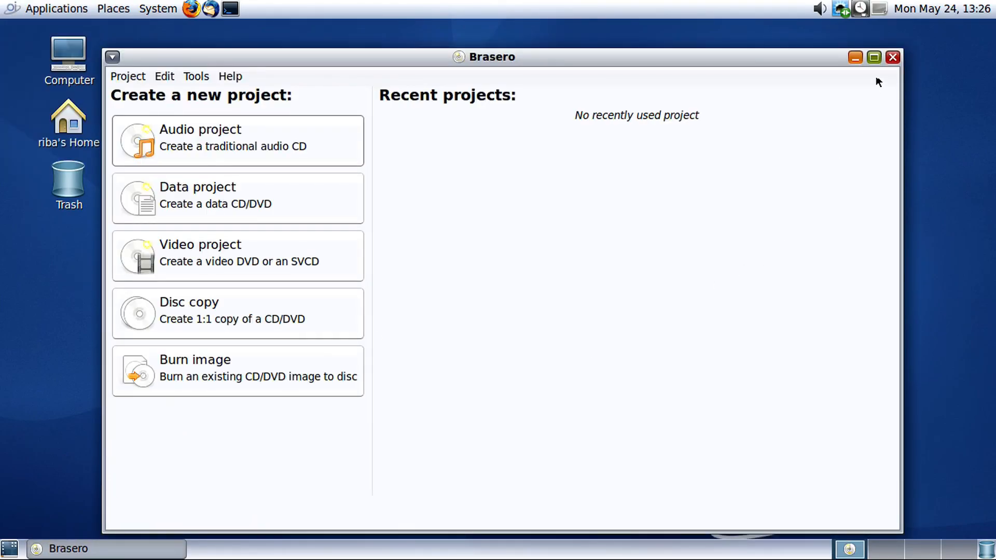
left_click(891, 57)
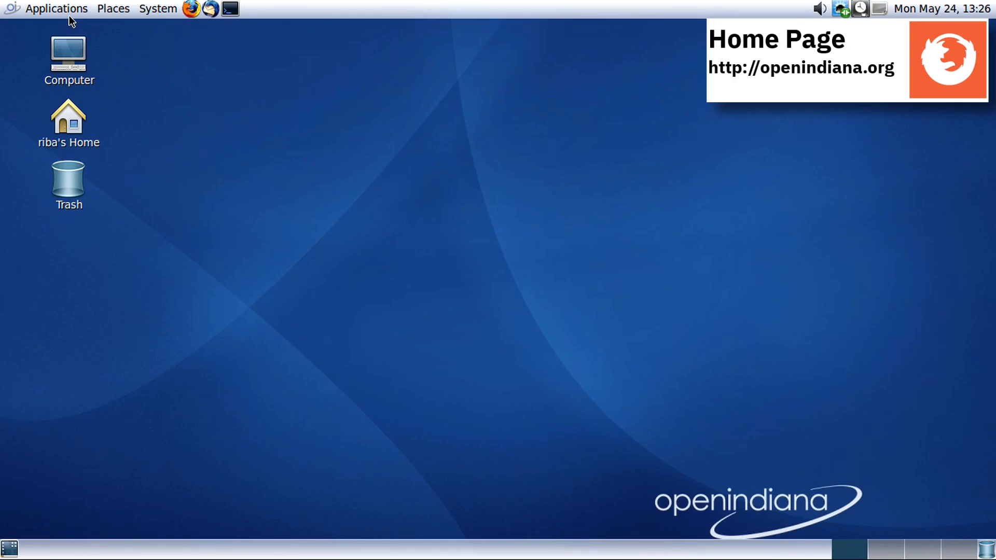
Launch Device Driver Utility from Applications to scan and list the detected hardware.
left_click(56, 9)
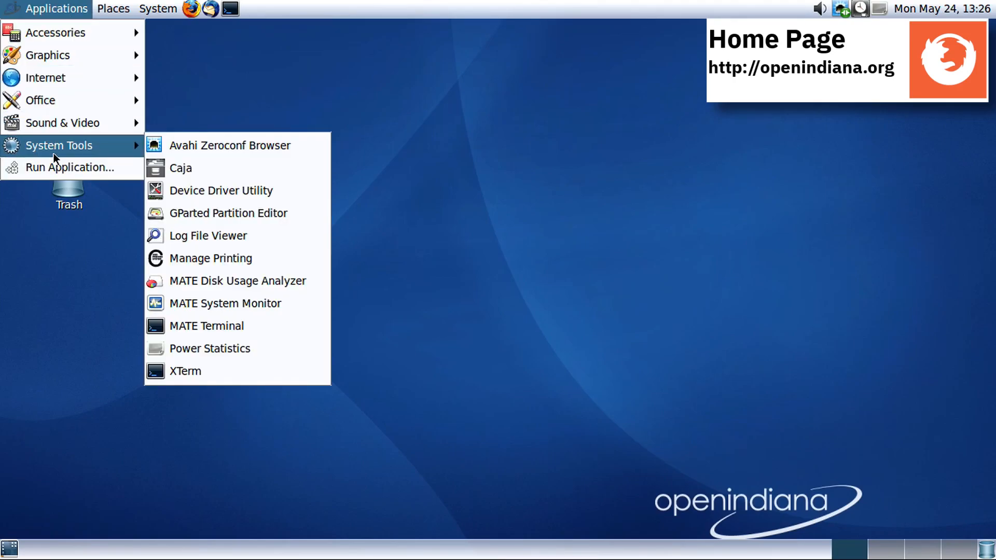
left_click(221, 190)
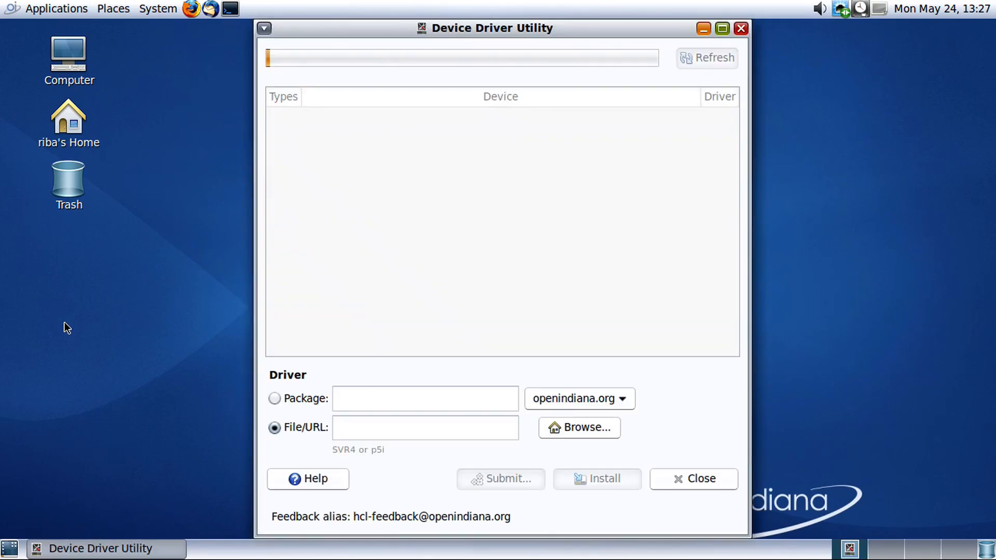
left_click(706, 58)
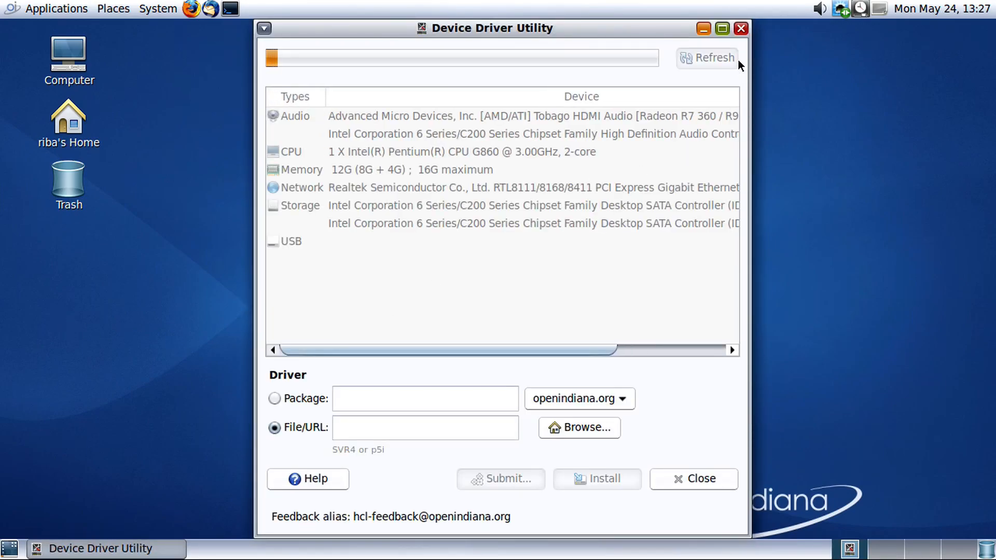